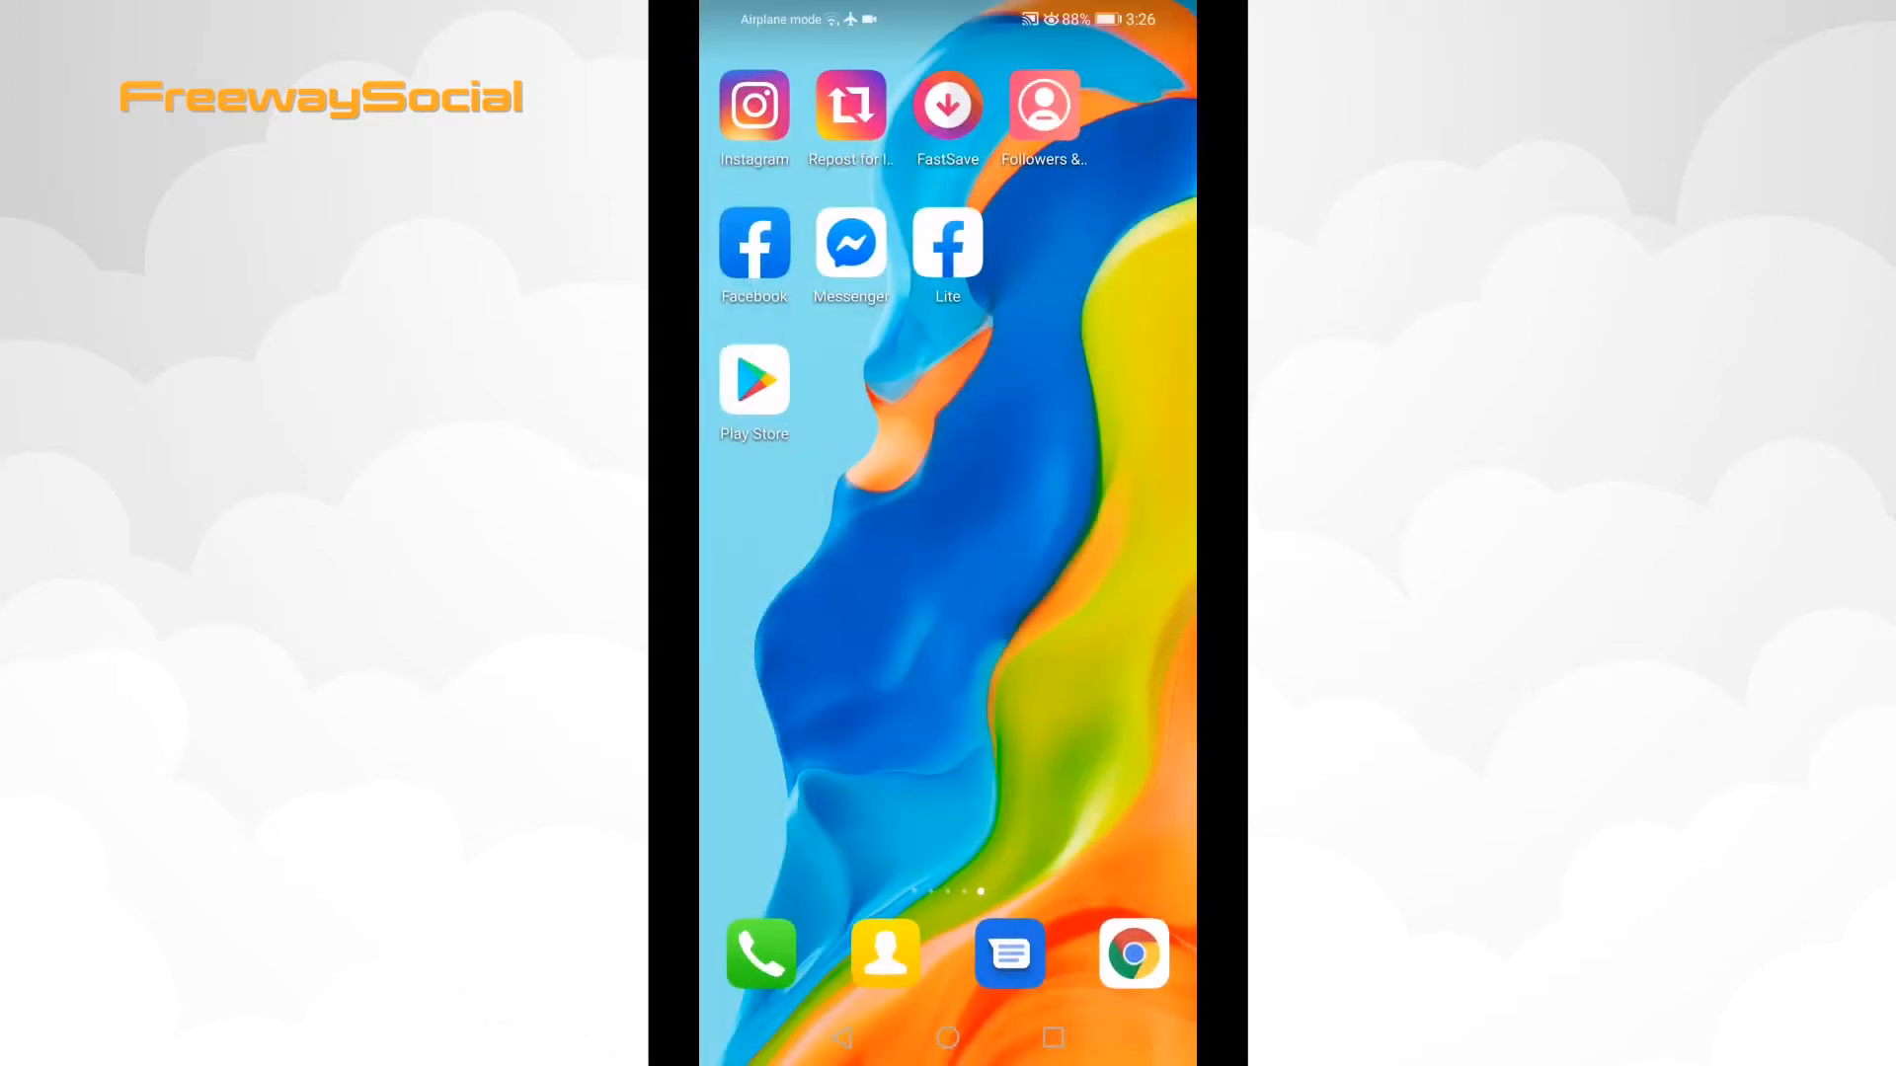
Step: Launch the Facebook app from the Android home screen
click(754, 239)
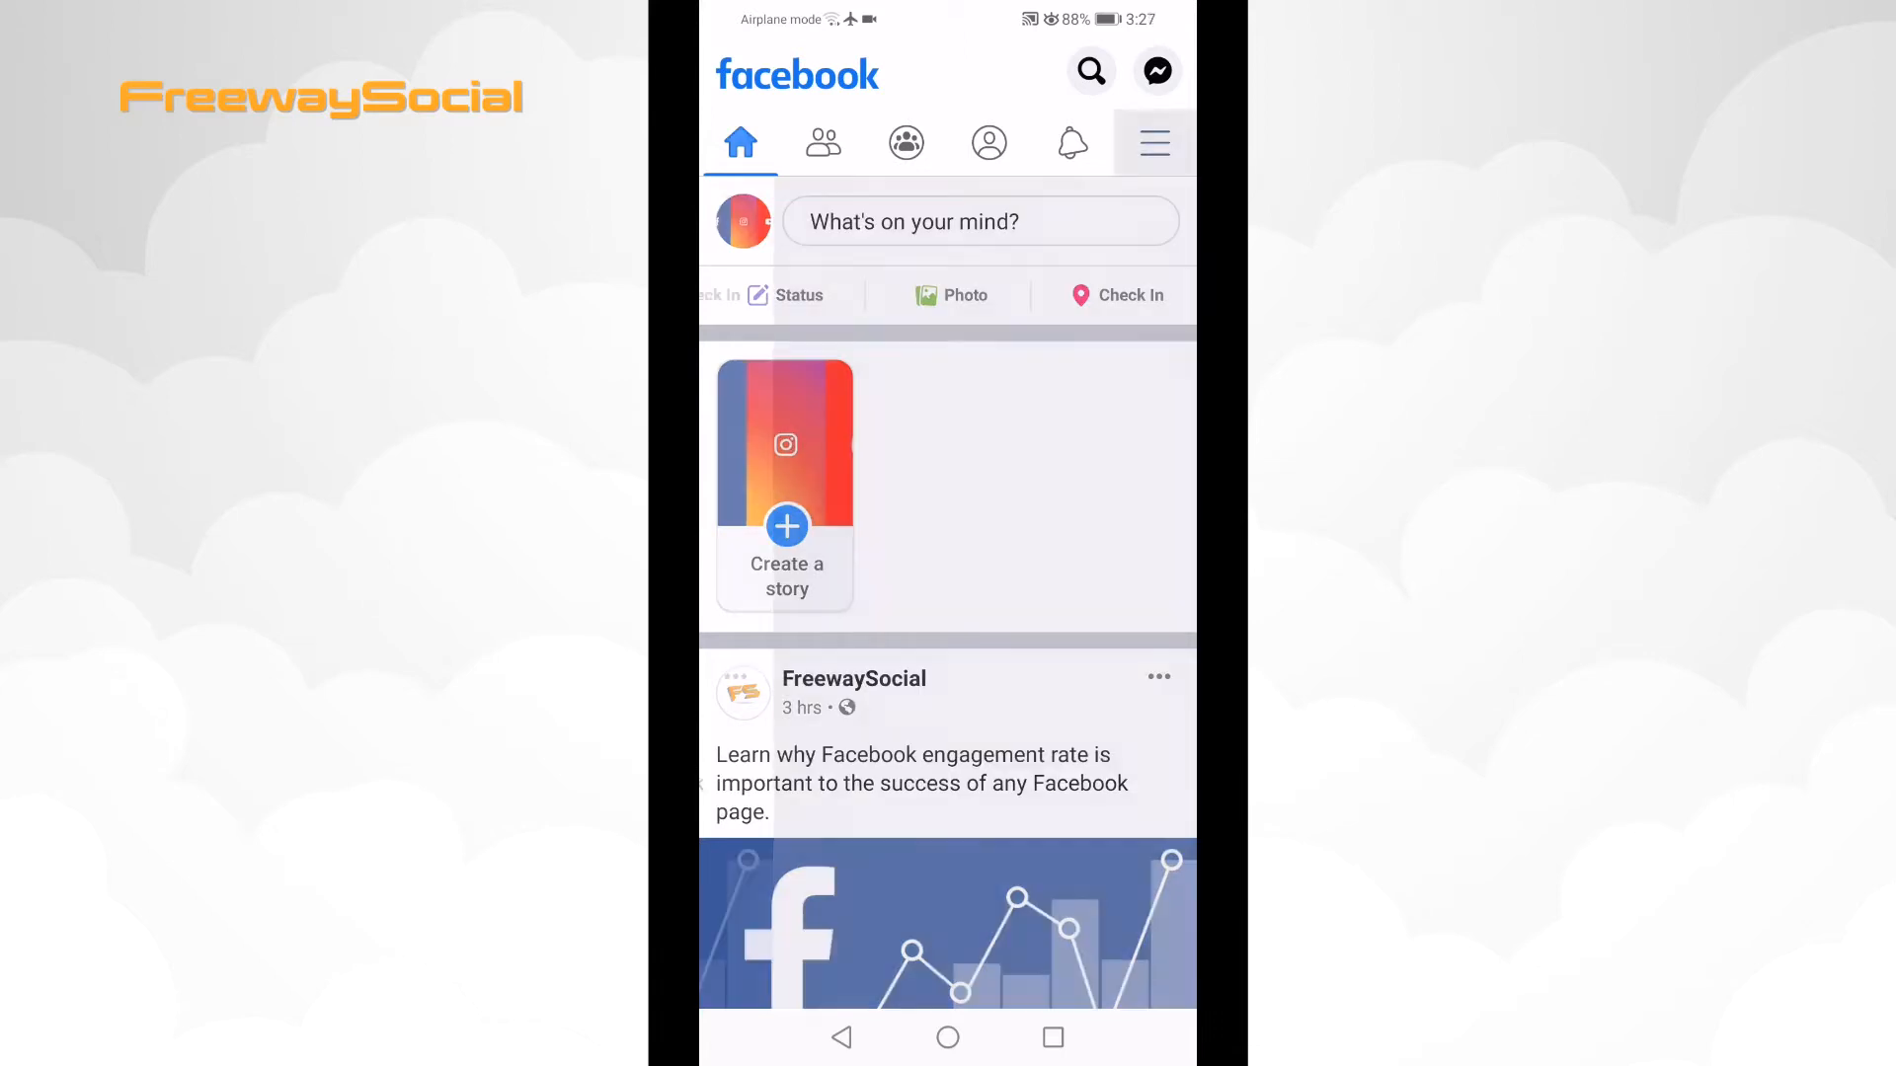
Step: Open Settings from the menu's Settings & Privacy section
click(1151, 142)
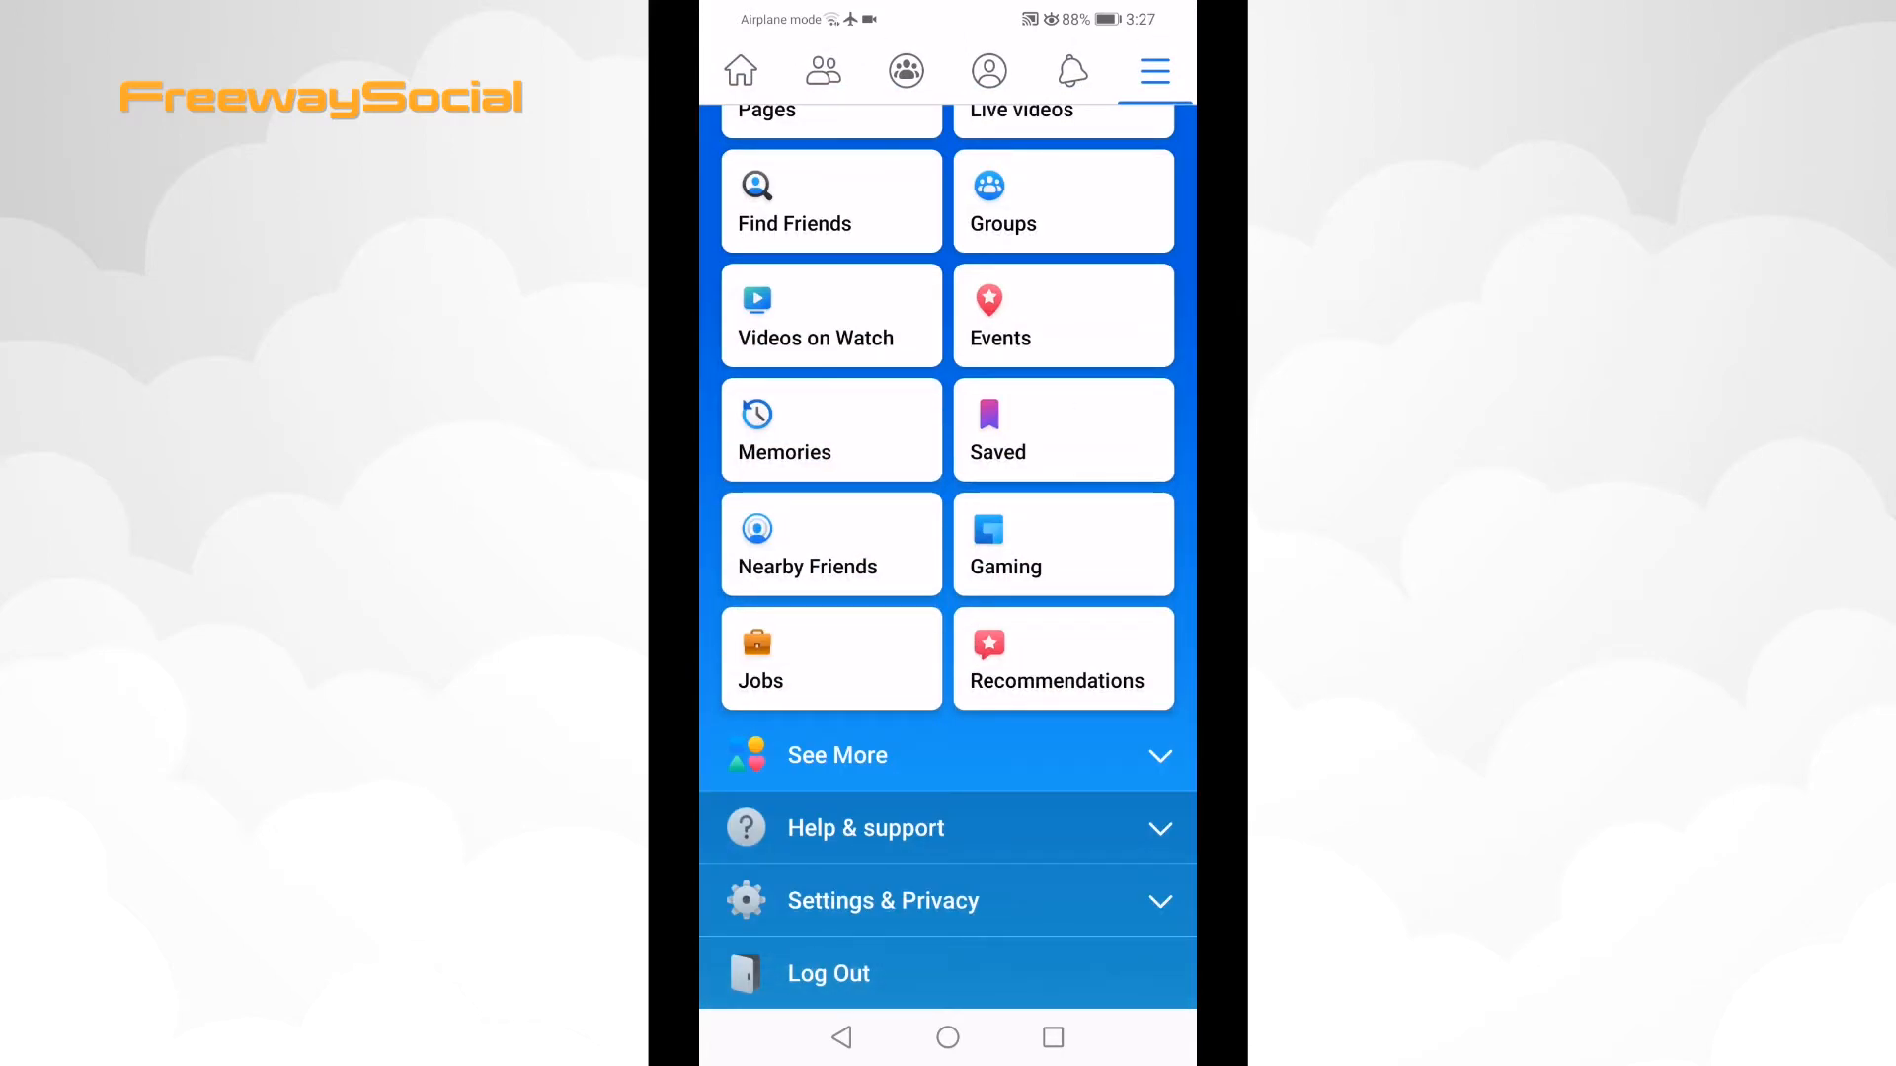
click(882, 900)
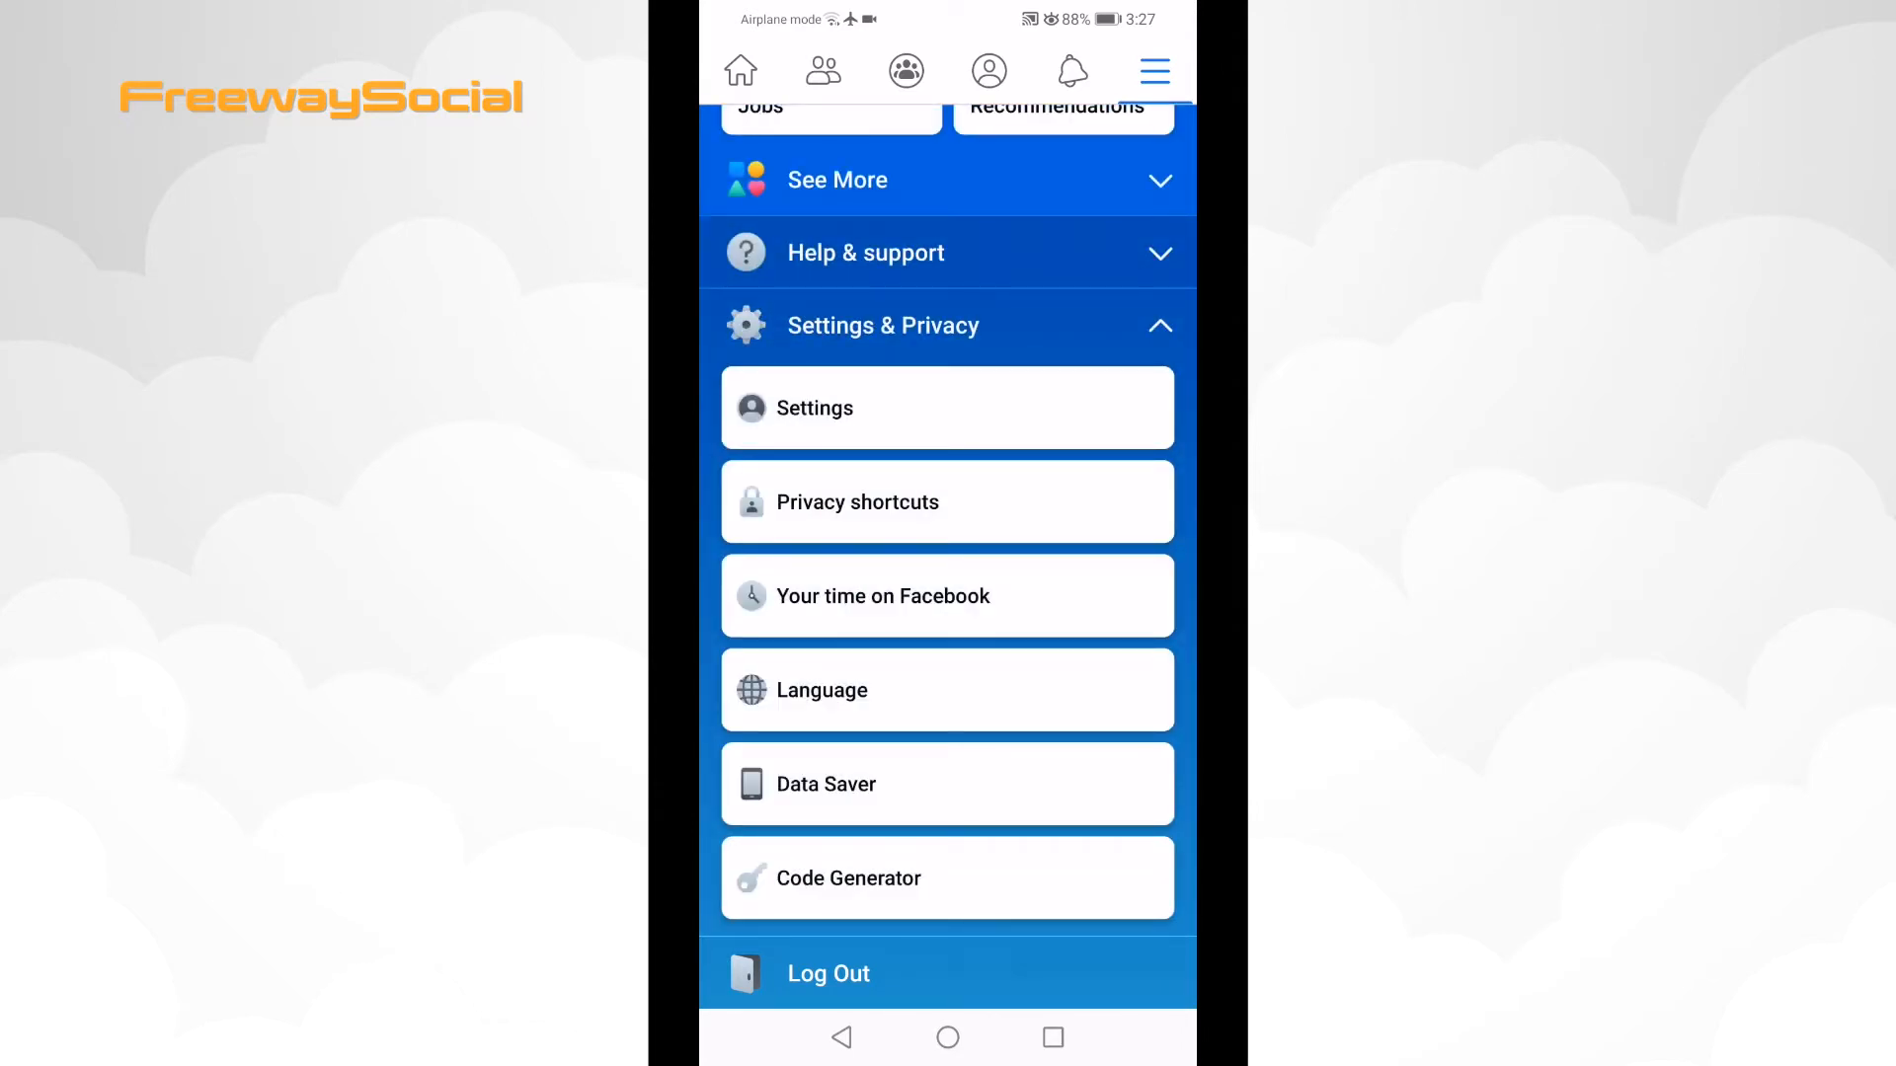
click(813, 408)
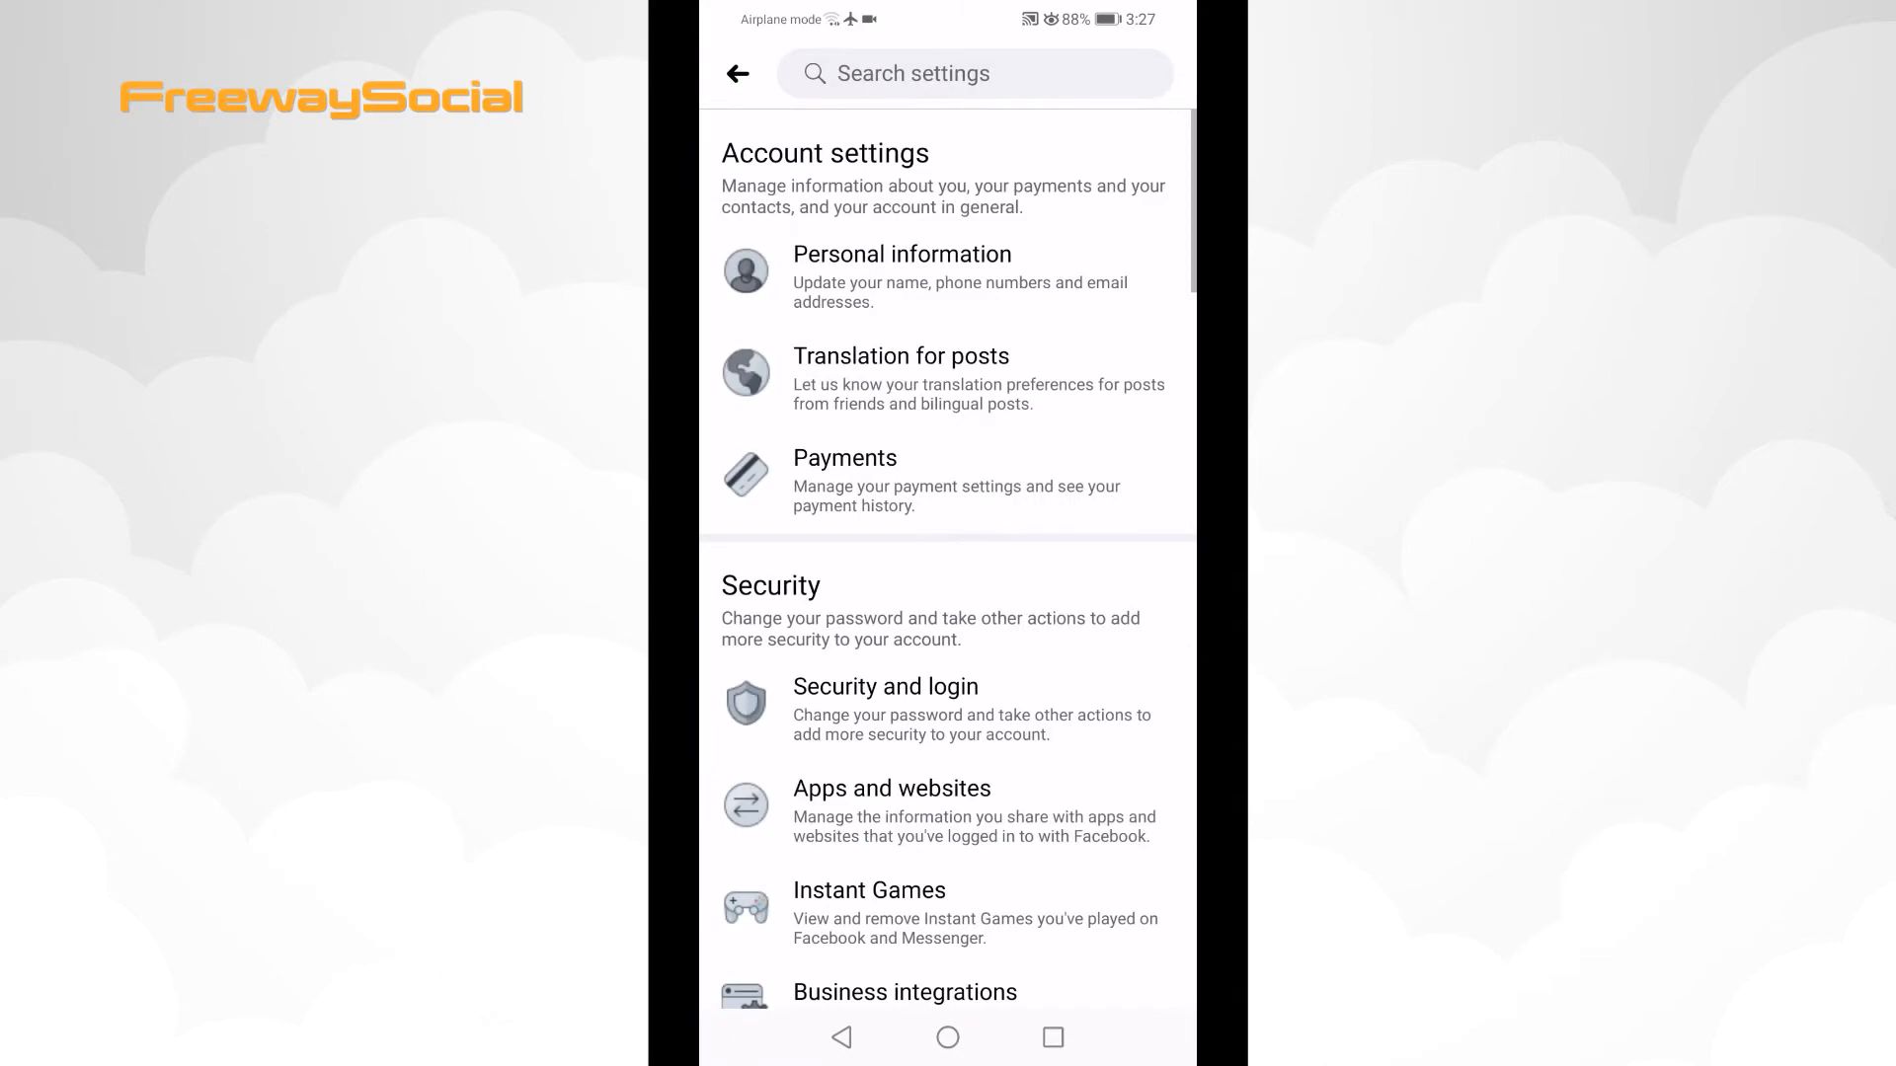
Step: Scroll Settings down to Your Facebook information and open Activity log
scroll(down, 3)
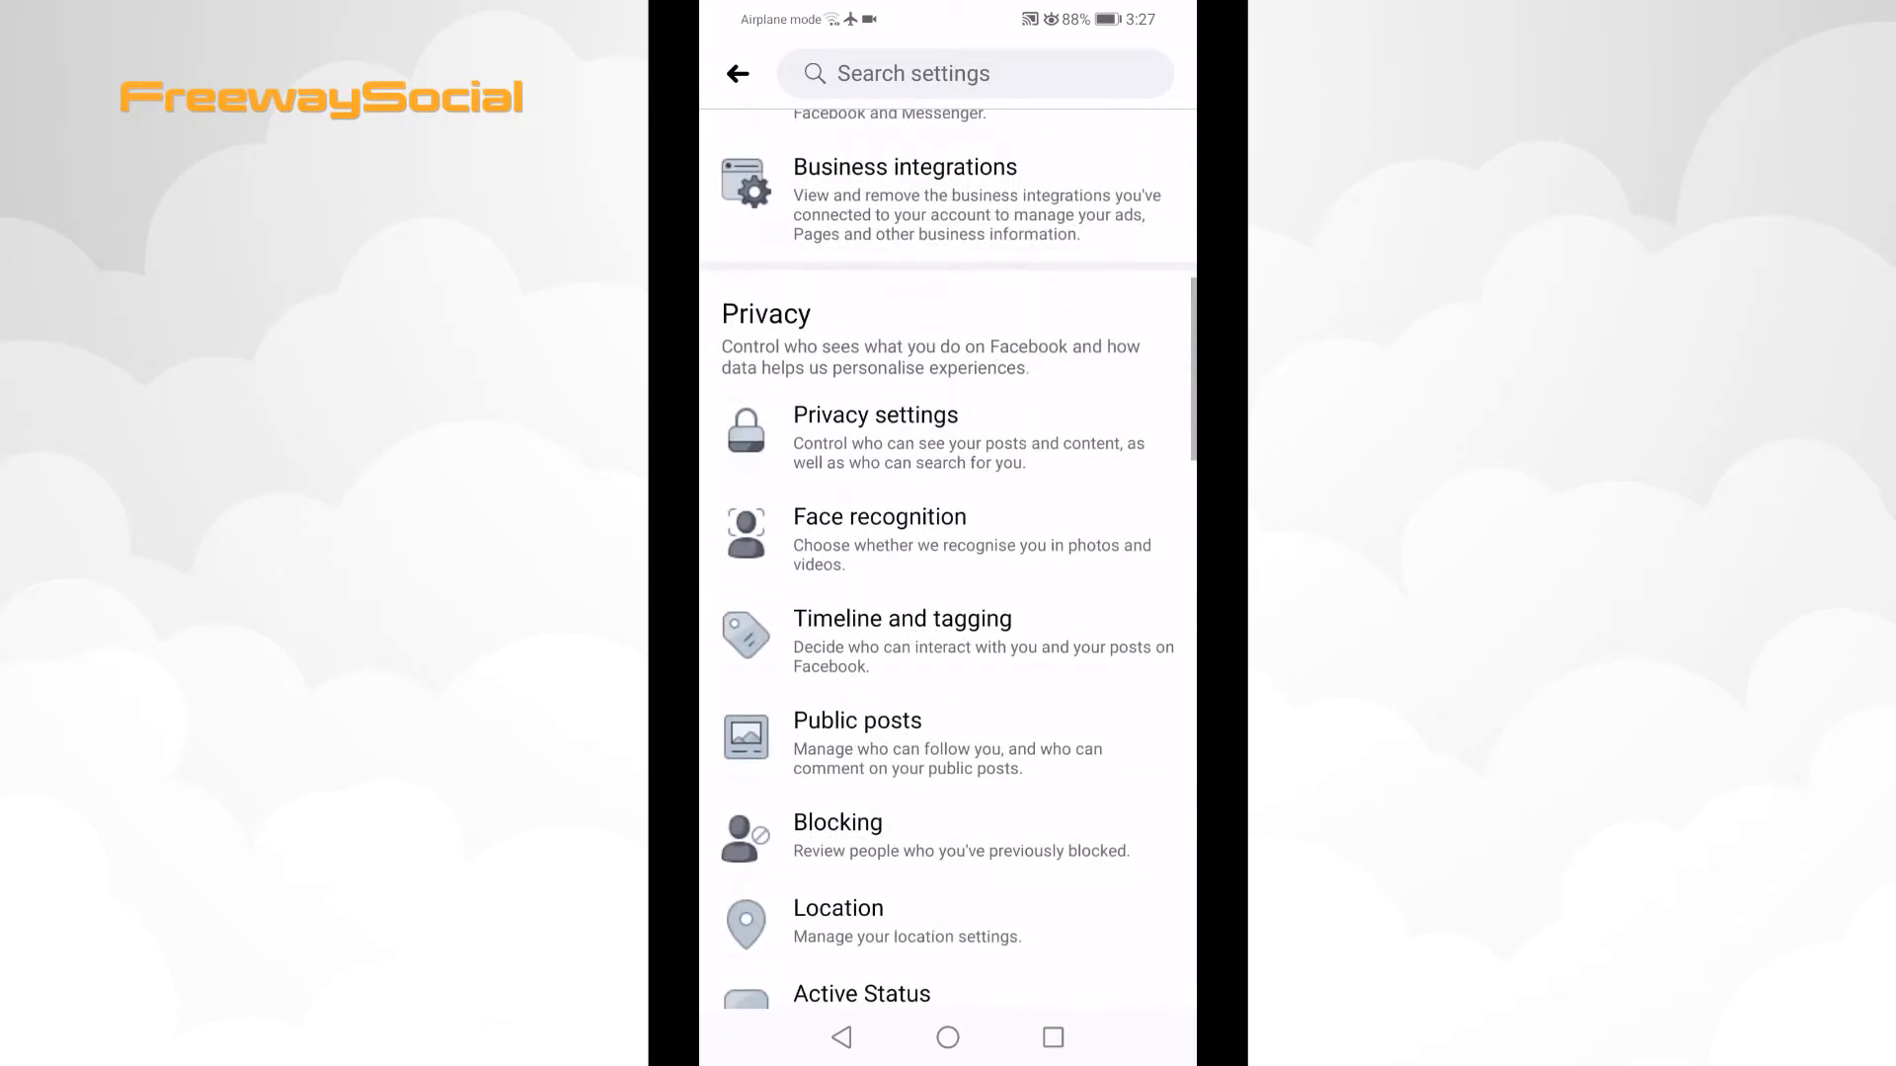
scroll(down, 3)
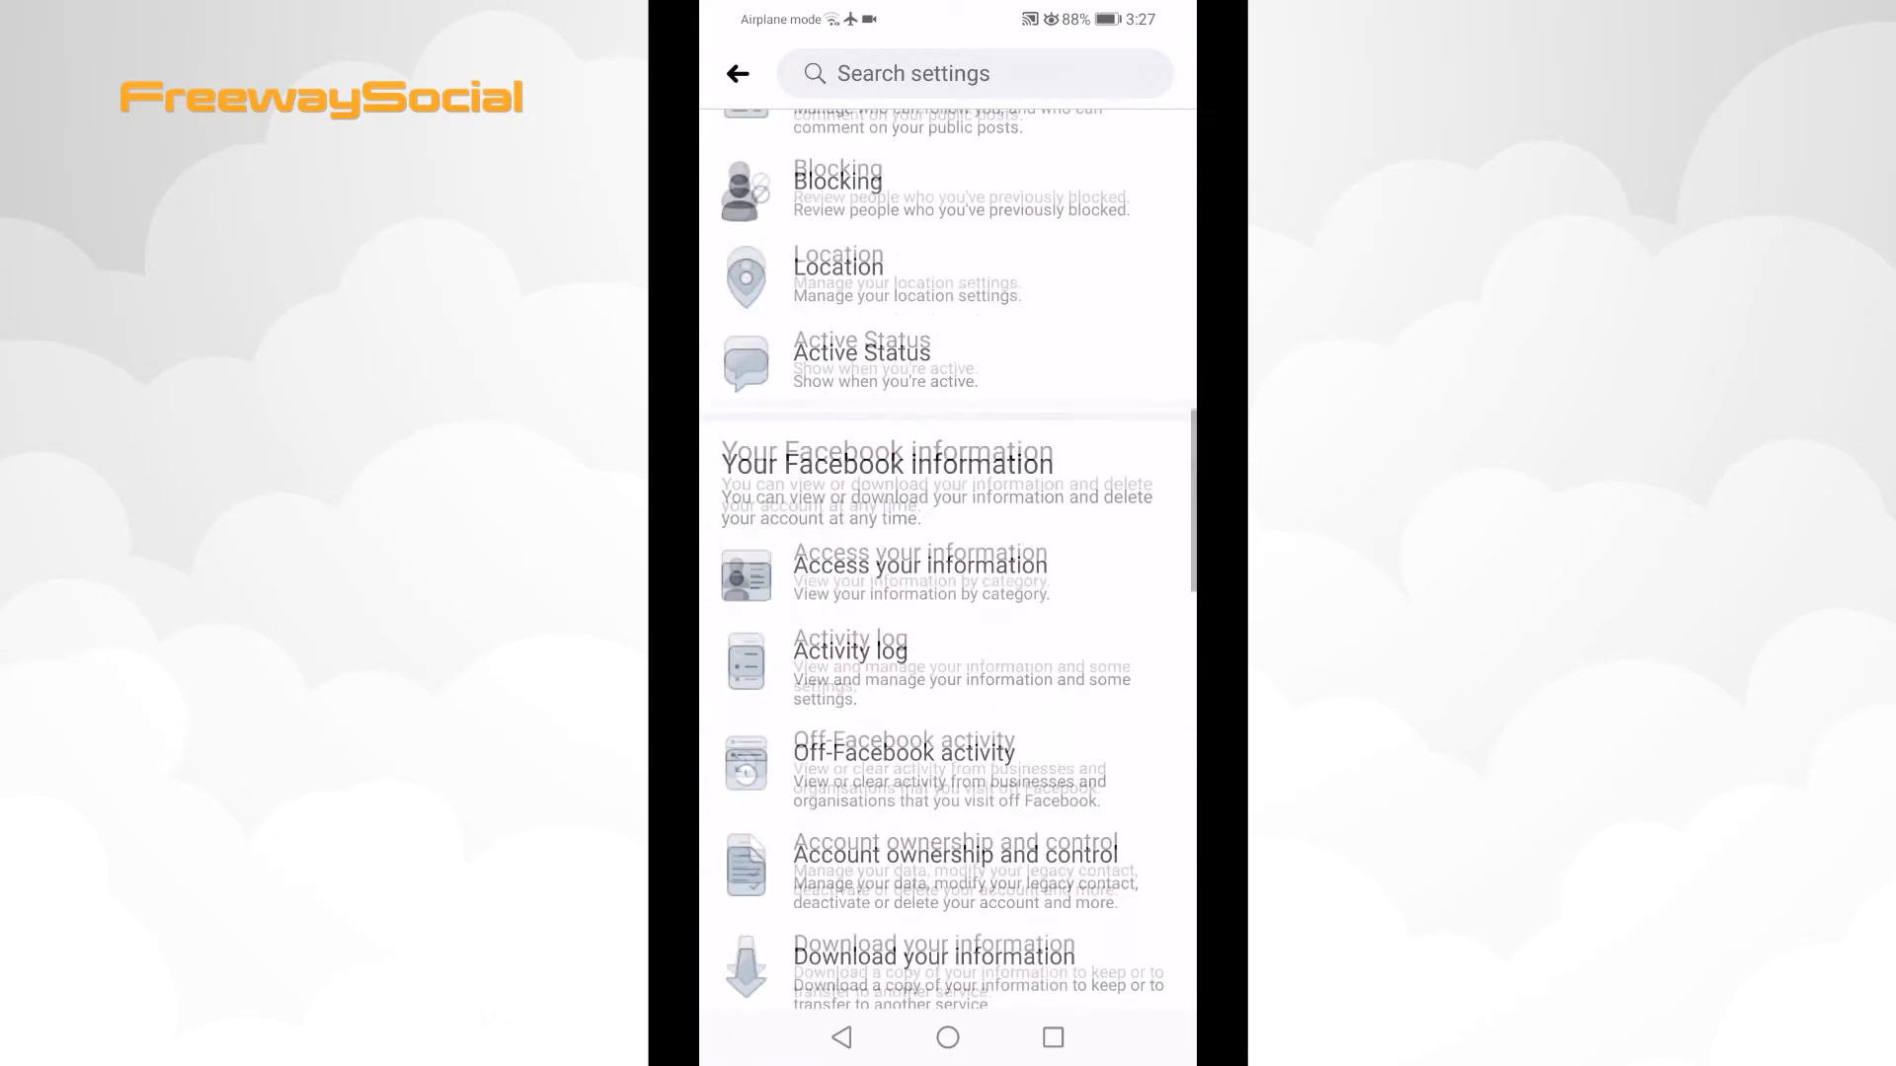
scroll(down, 3)
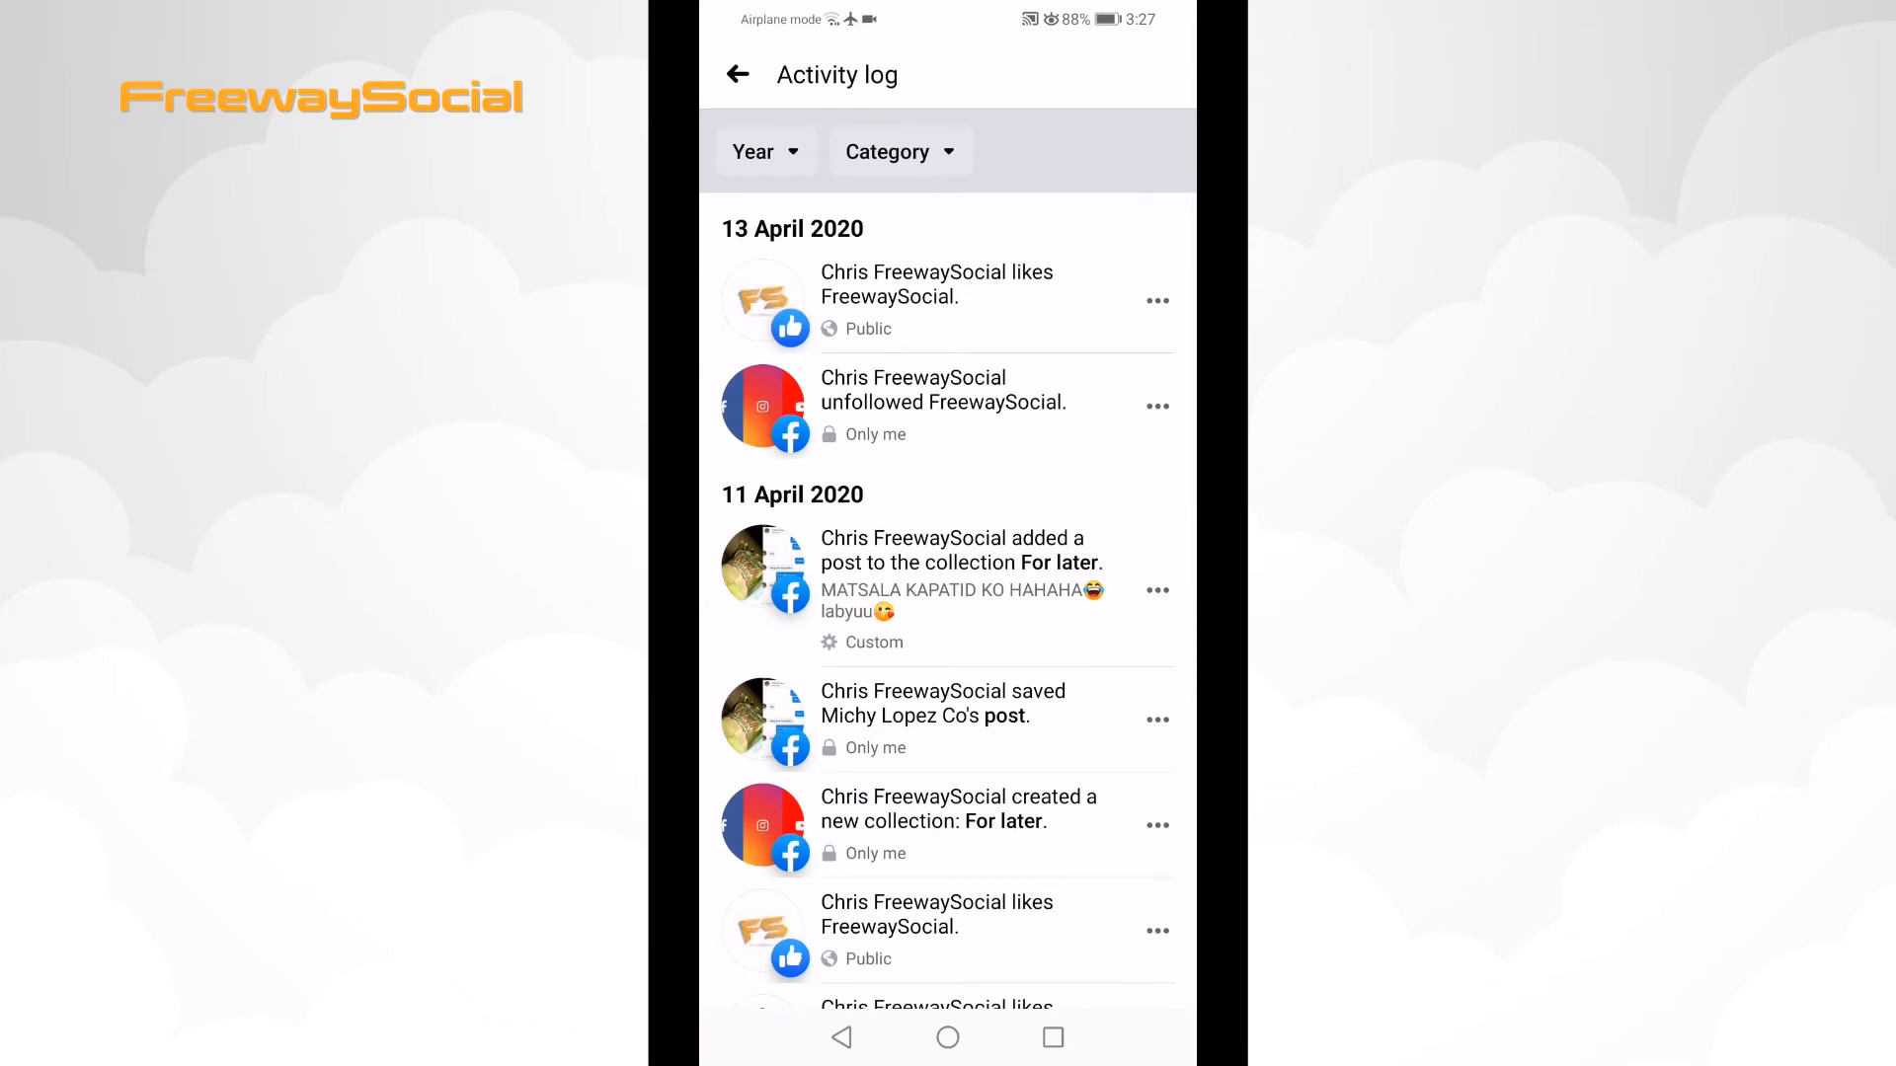
Step: Filter the Activity log category to Videos you've watched
click(899, 151)
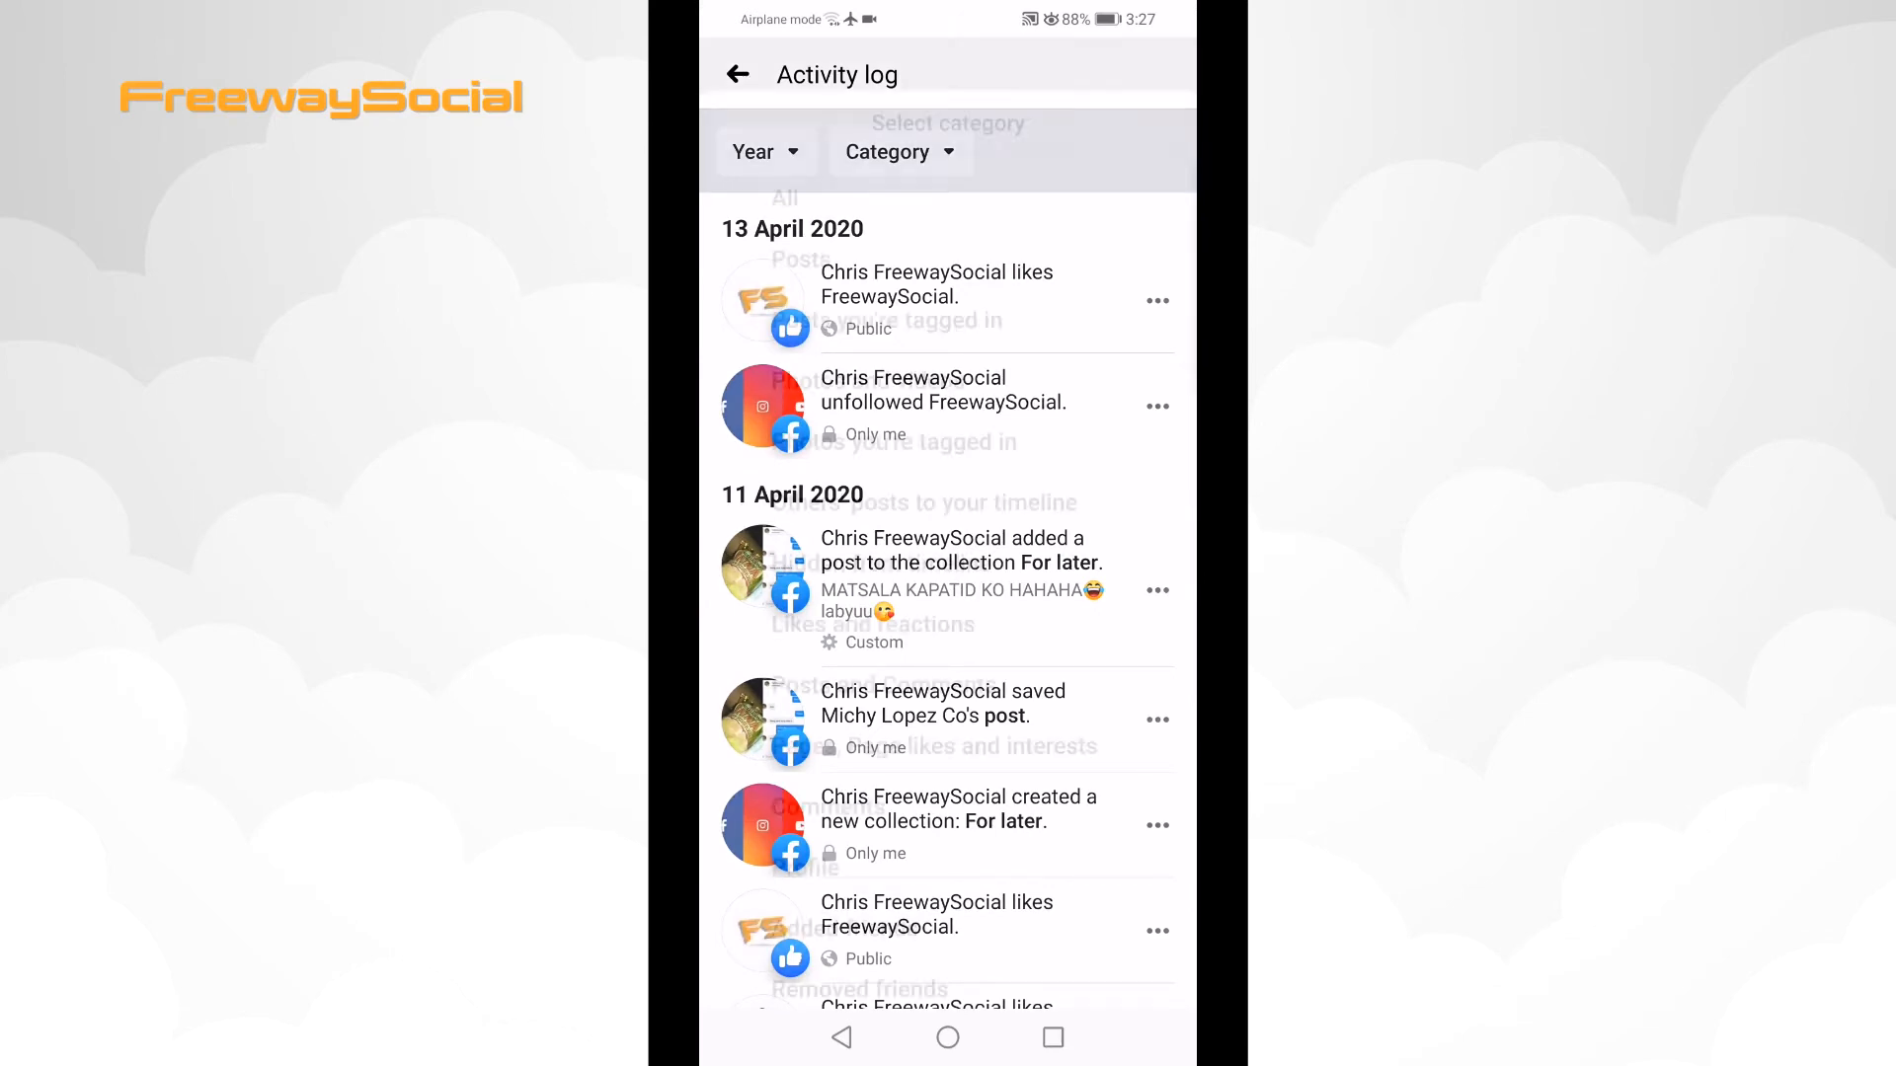
click(899, 151)
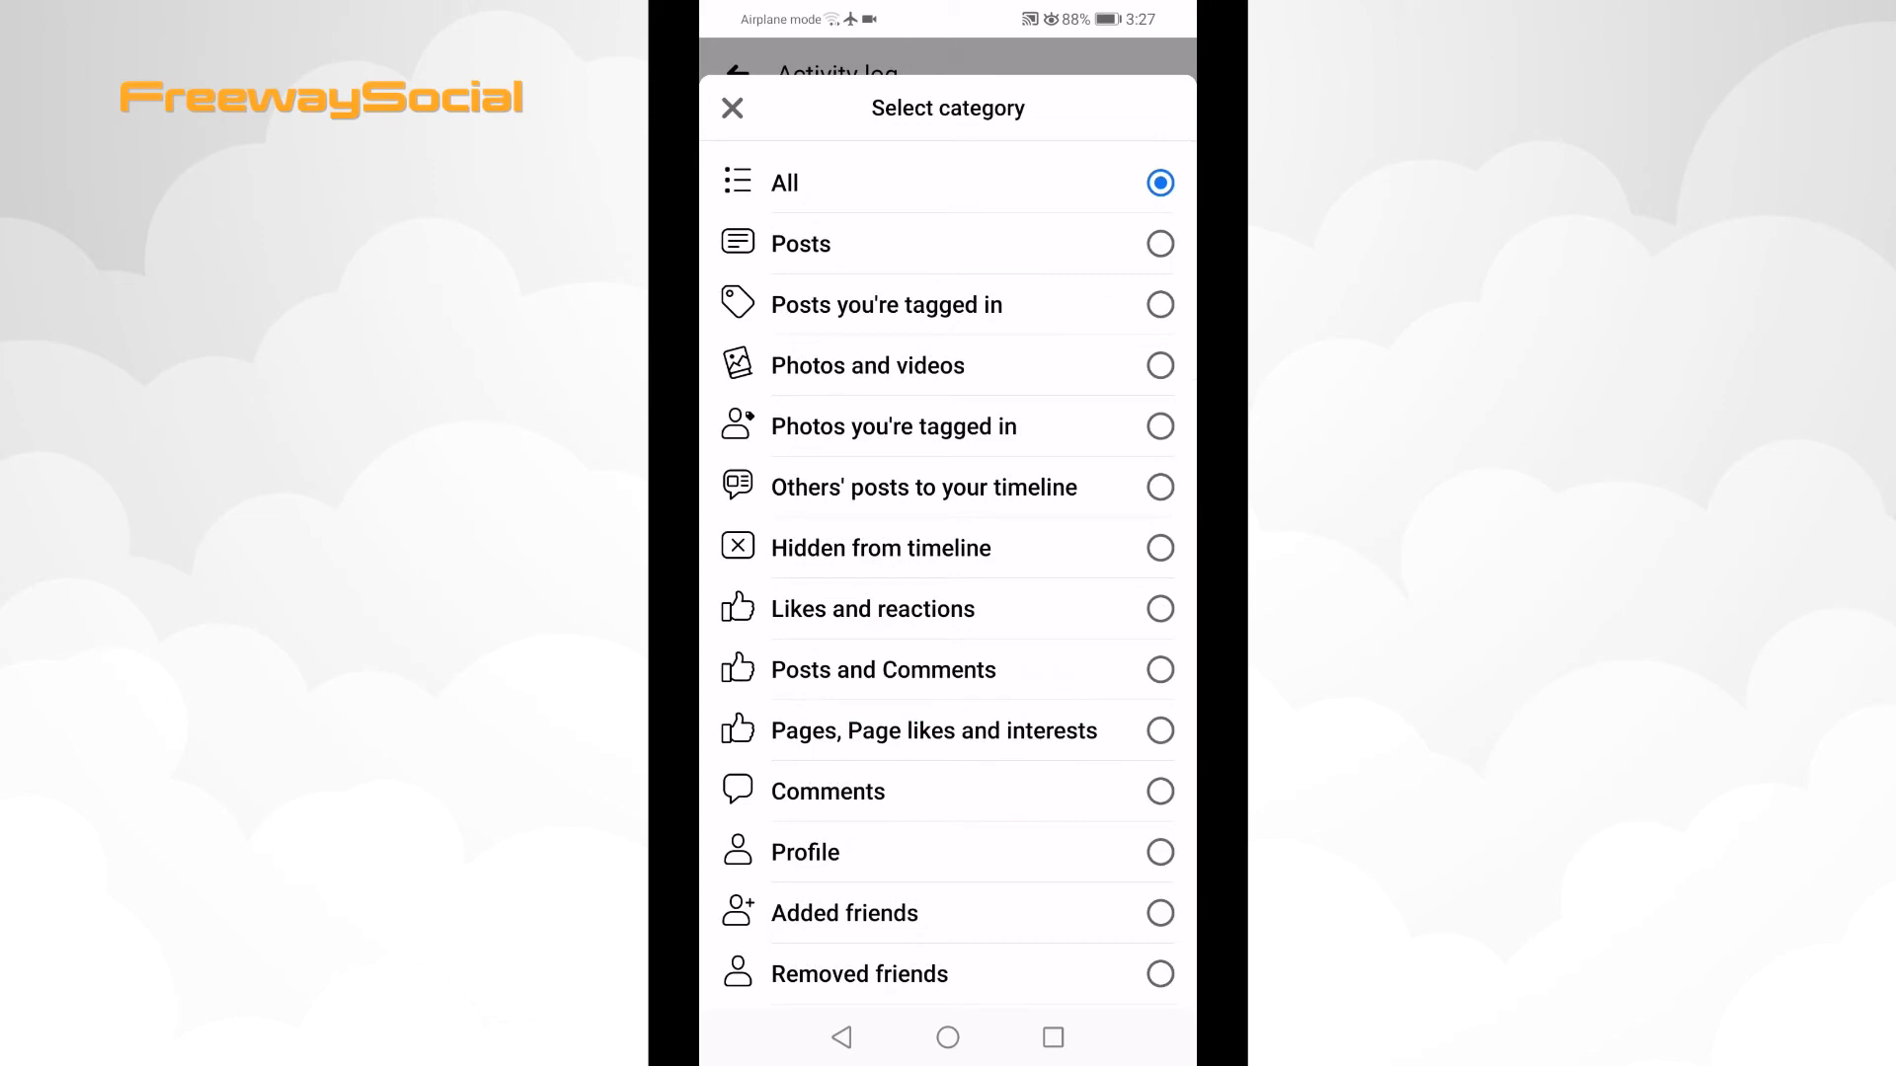
scroll(down, 3)
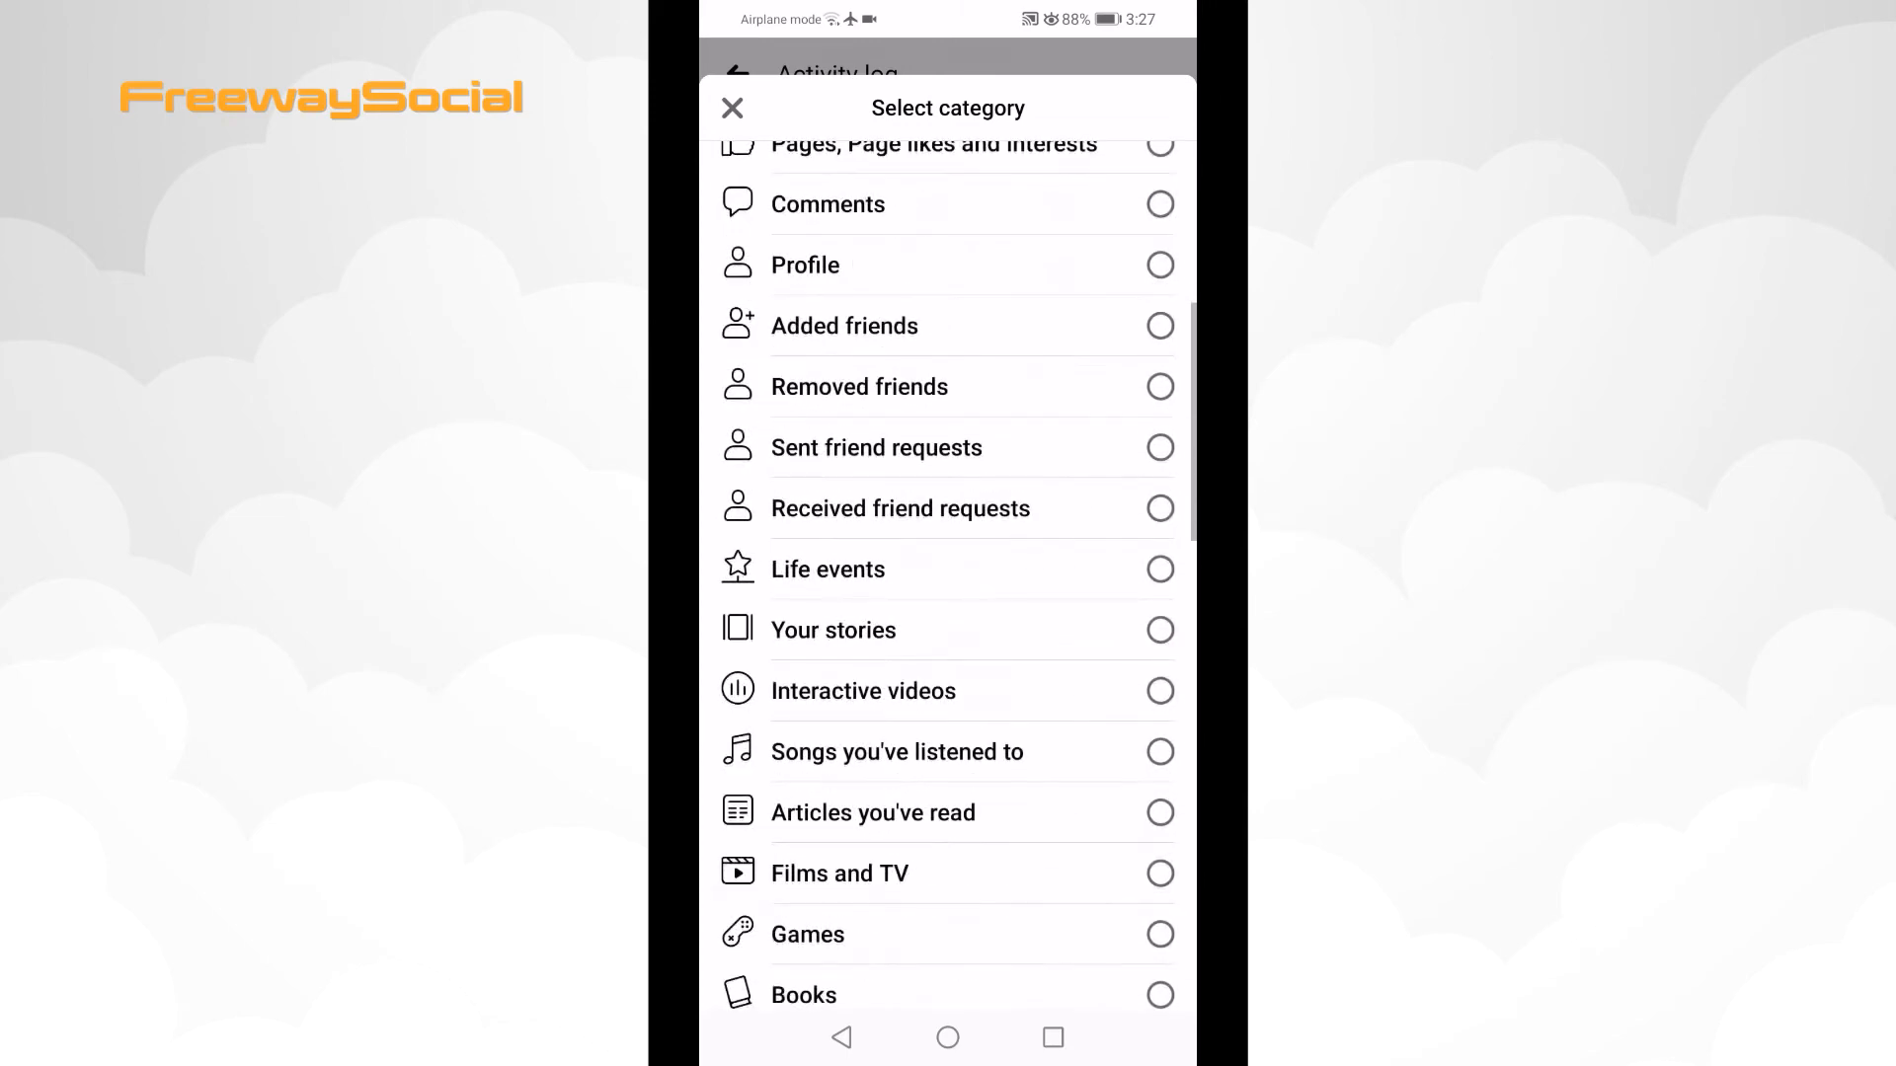
scroll(down, 3)
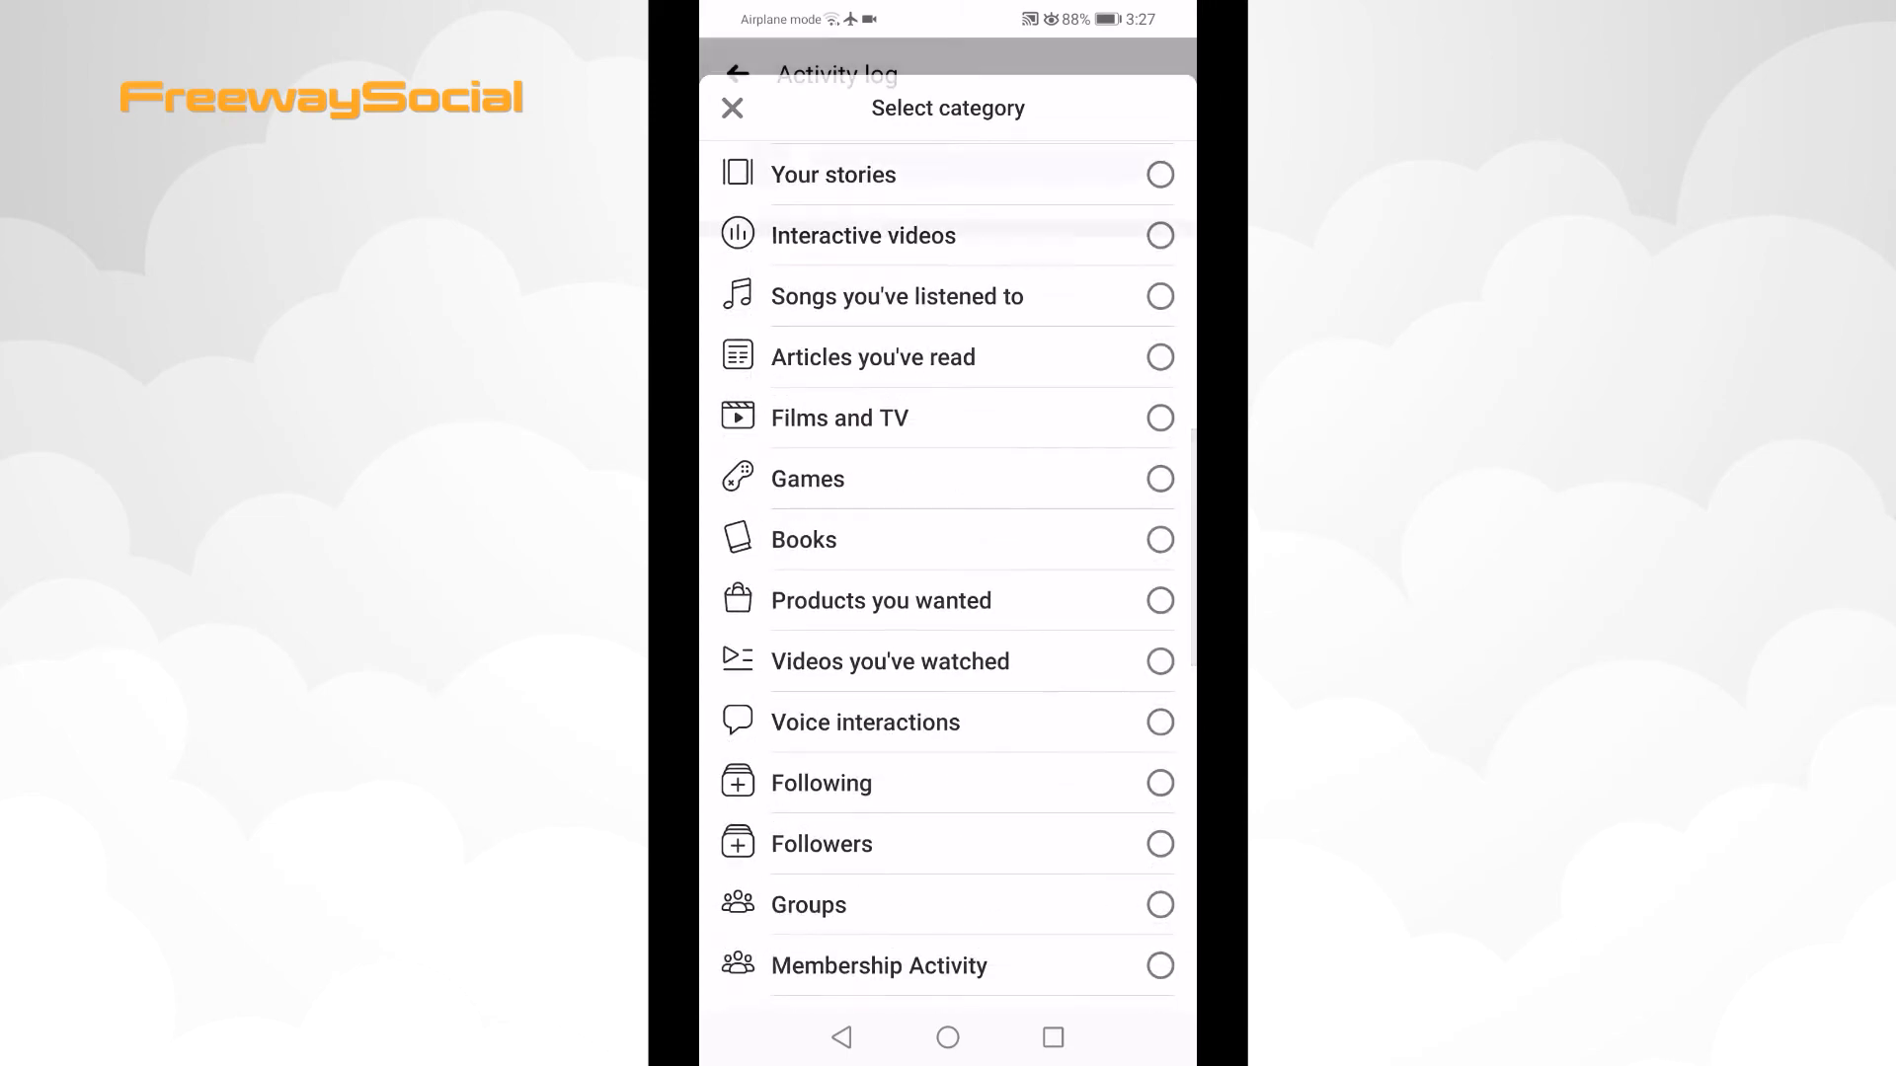
click(889, 661)
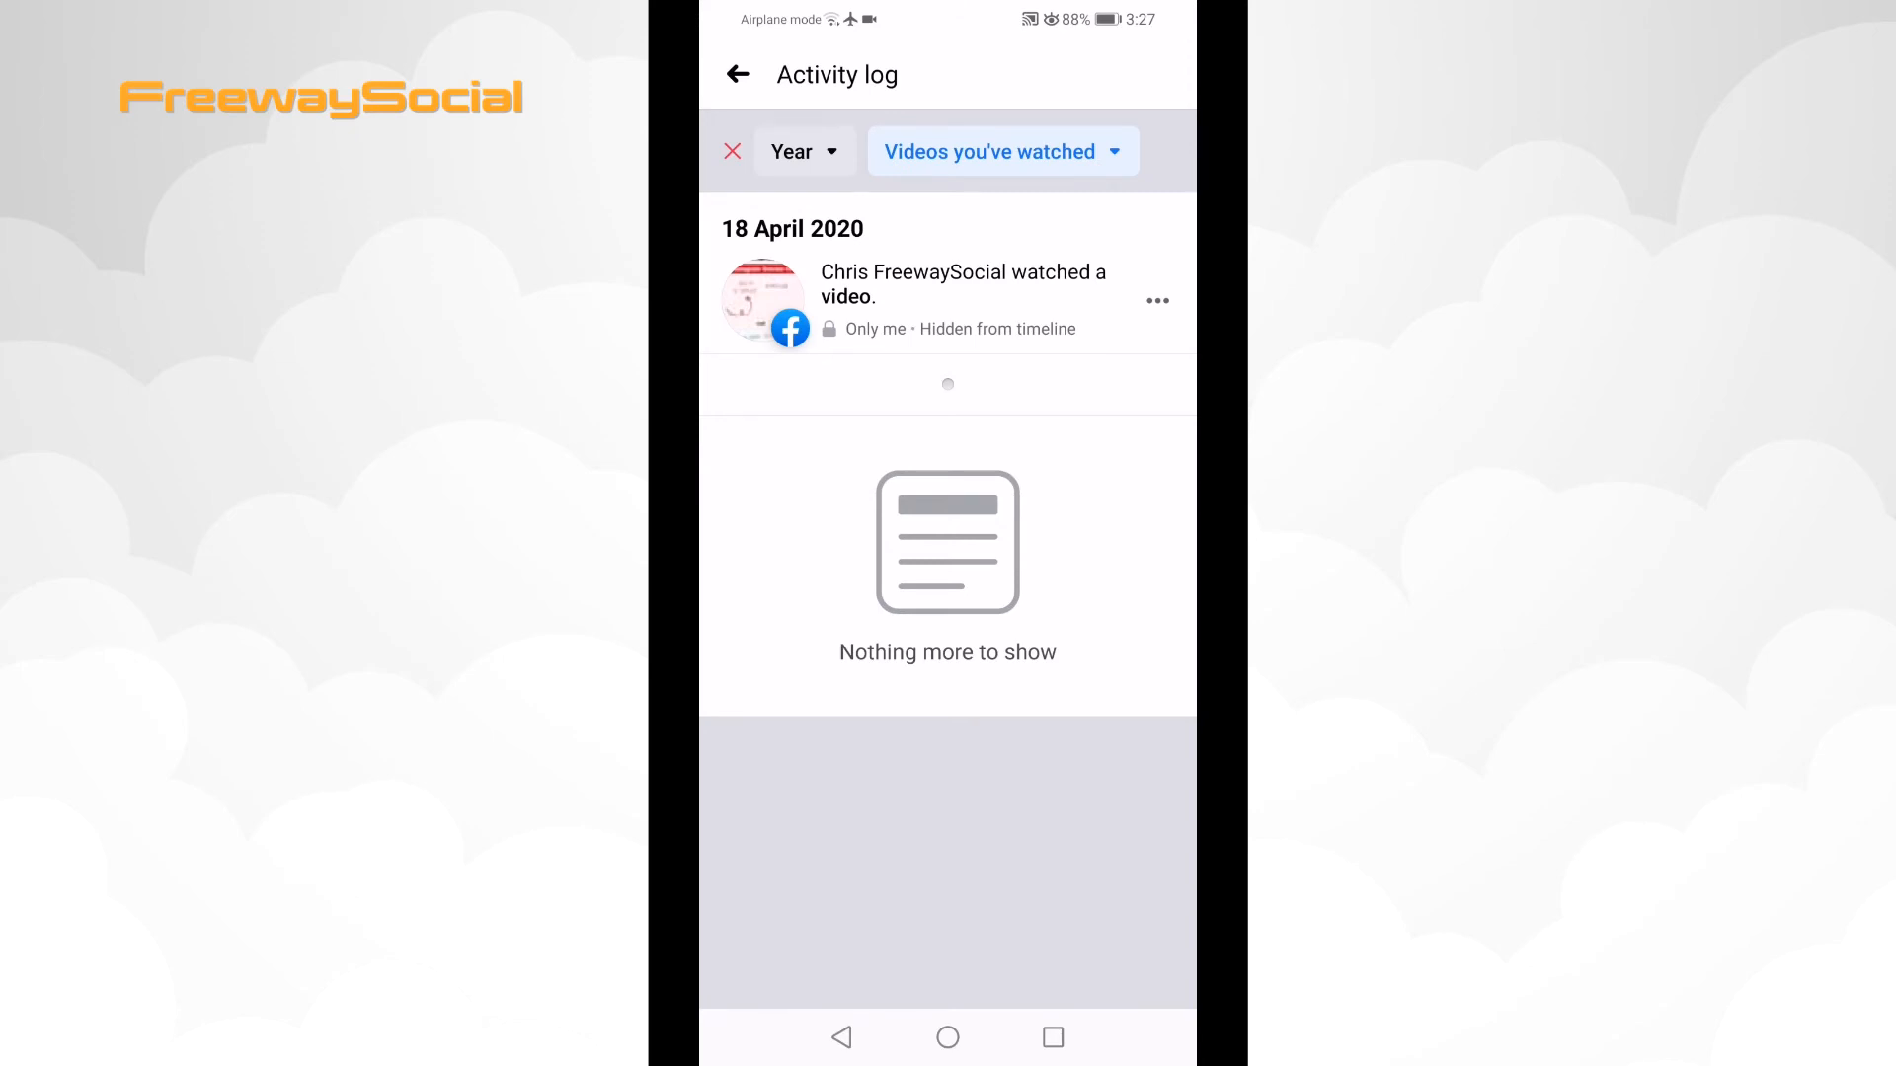
Step: Delete the single watched-video entry via its three-dot menu
click(1154, 300)
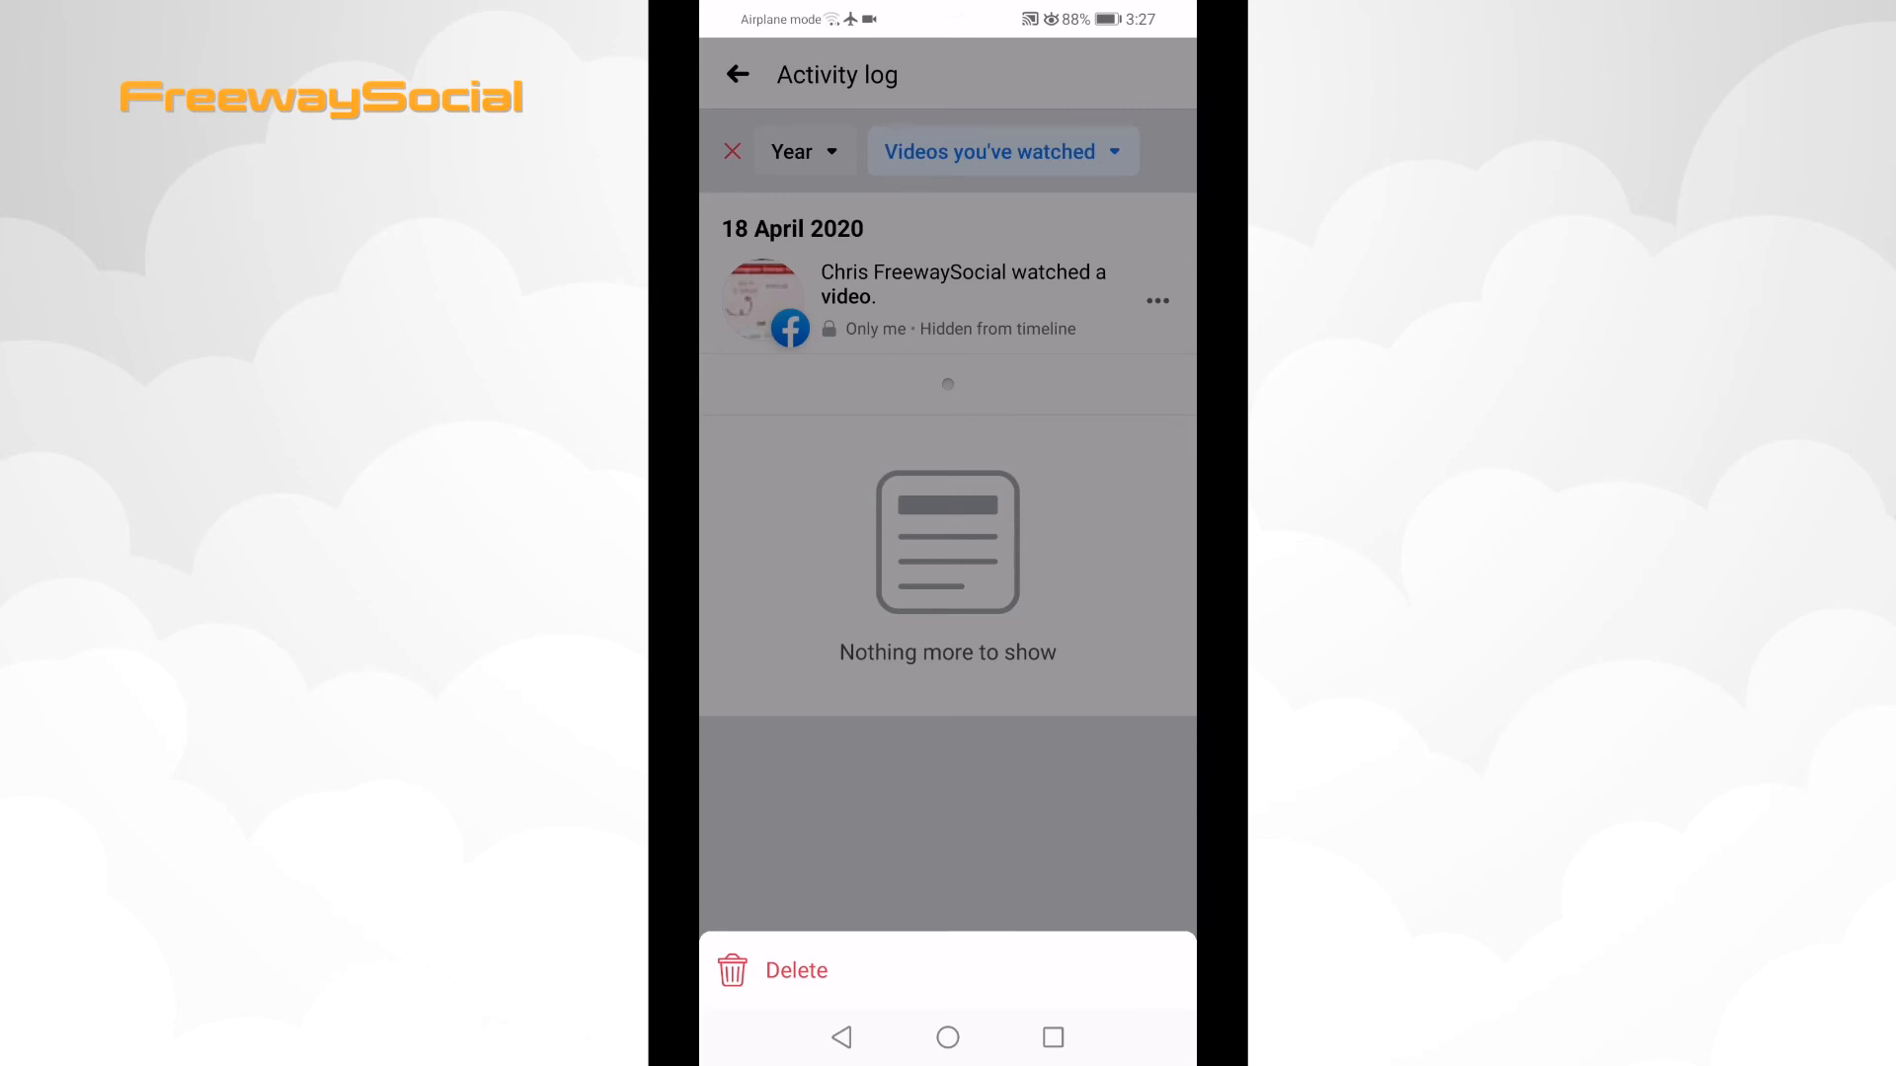
click(796, 970)
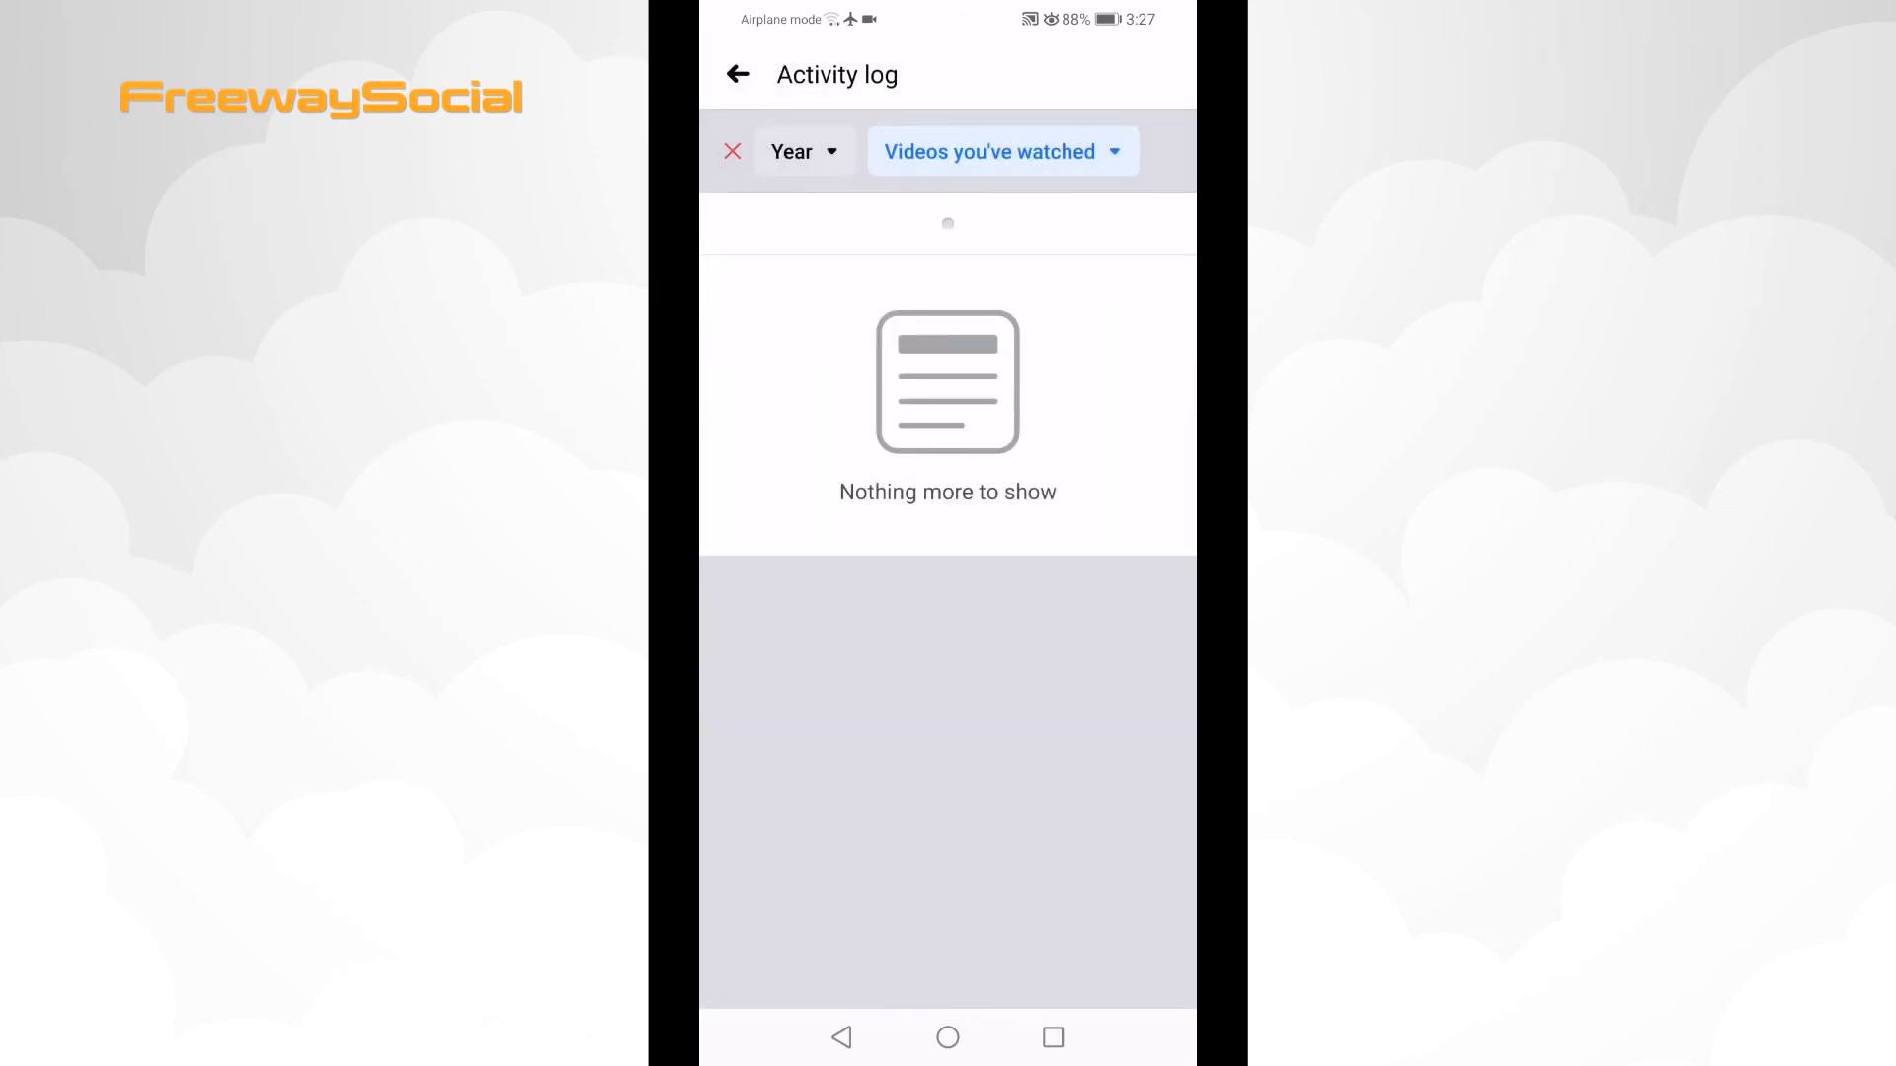